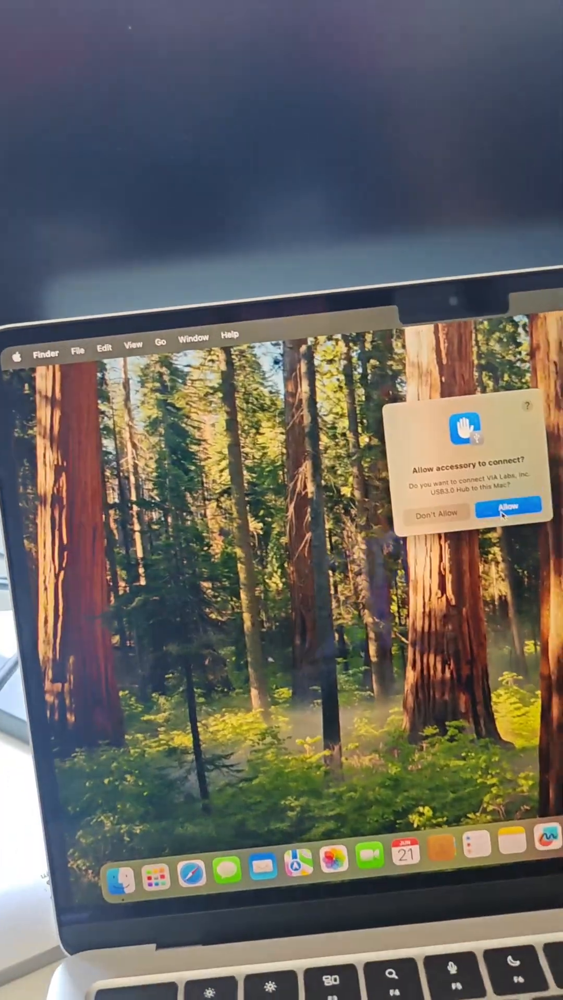
# - Allow the VIA Labs USB3.0 Hub accessory to connect in the permission alert
pyautogui.click(509, 509)
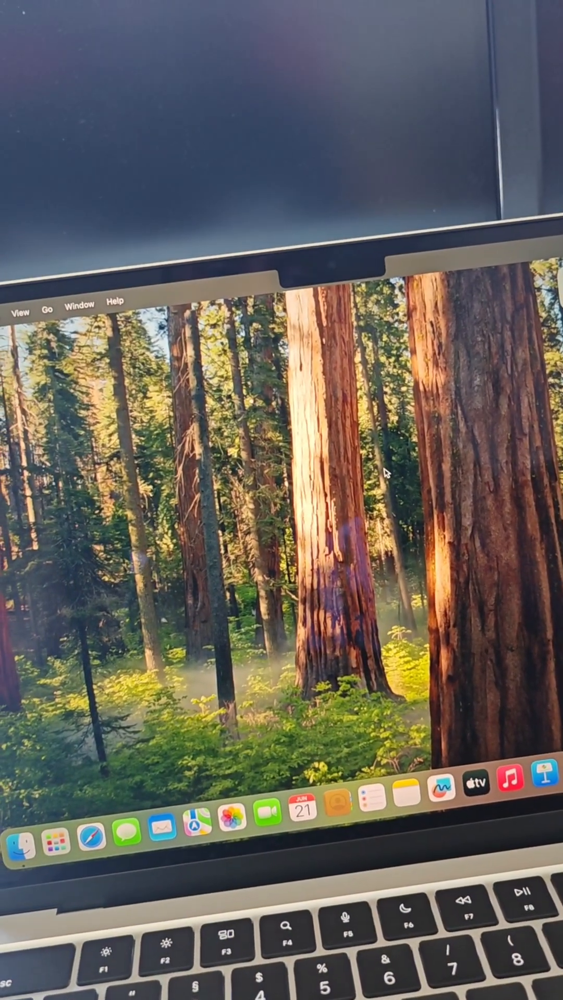